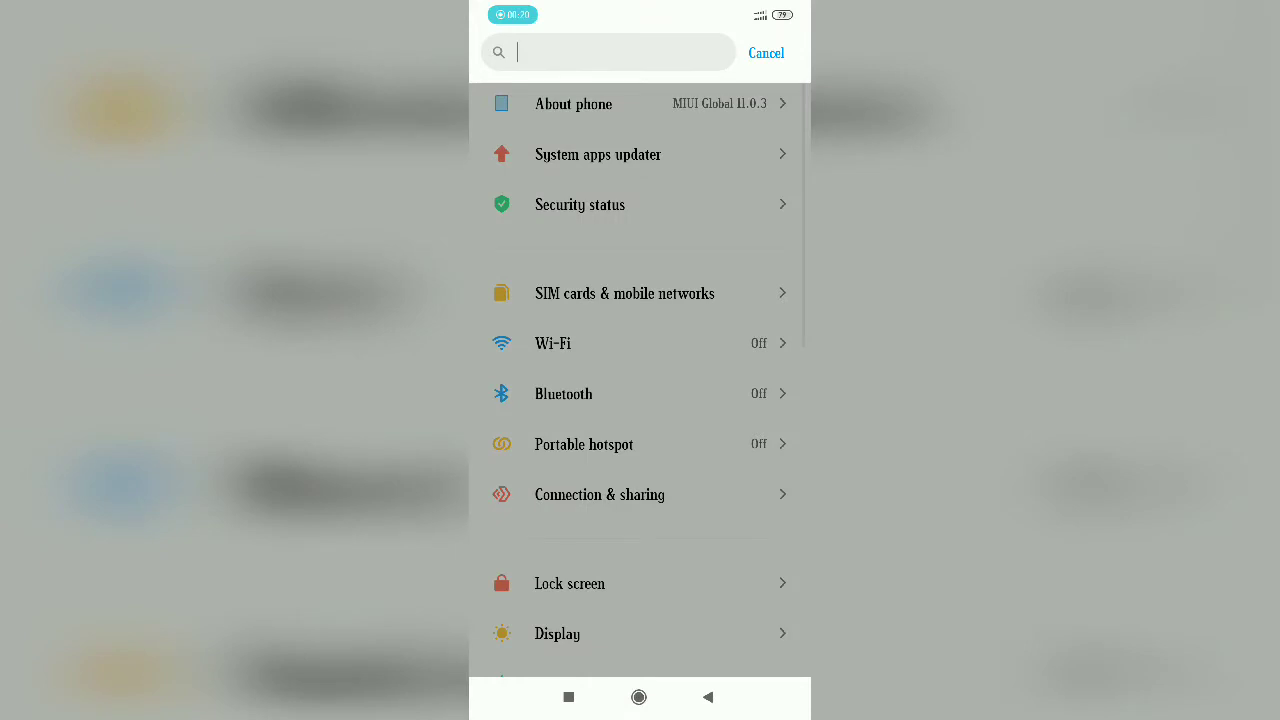
Step: Search Settings for "flash" from the top search bar
{"action": "left_click", "coordinate": [608, 52]}
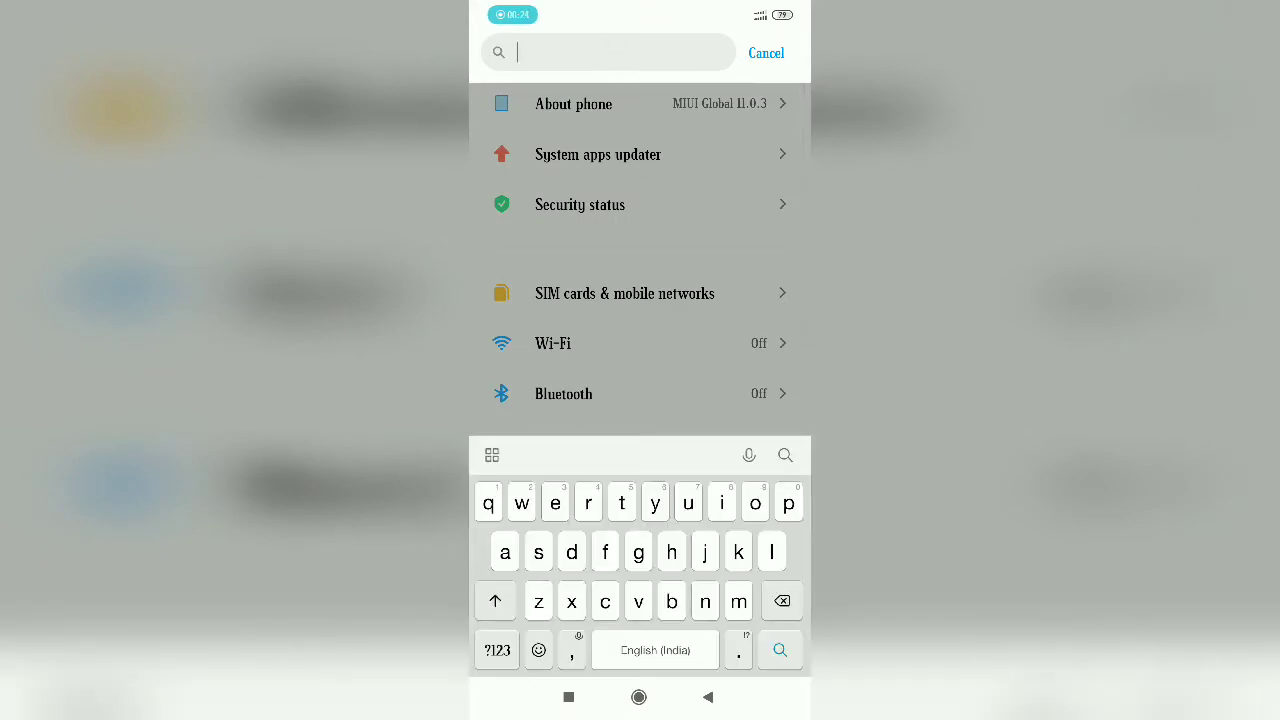
{"action": "type", "text": "flash"}
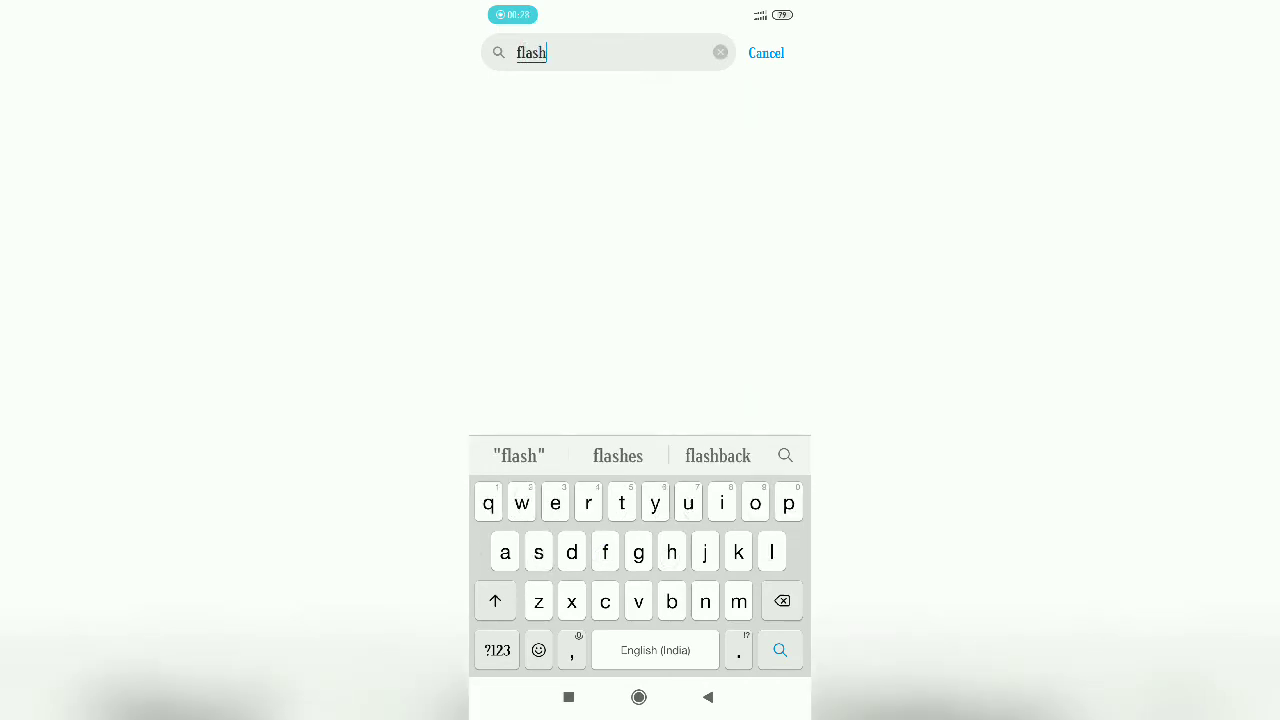
Step: Enable Flash when ringing under Incoming call settings, then return to the home screen
{"action": "left_click", "coordinate": [780, 650]}
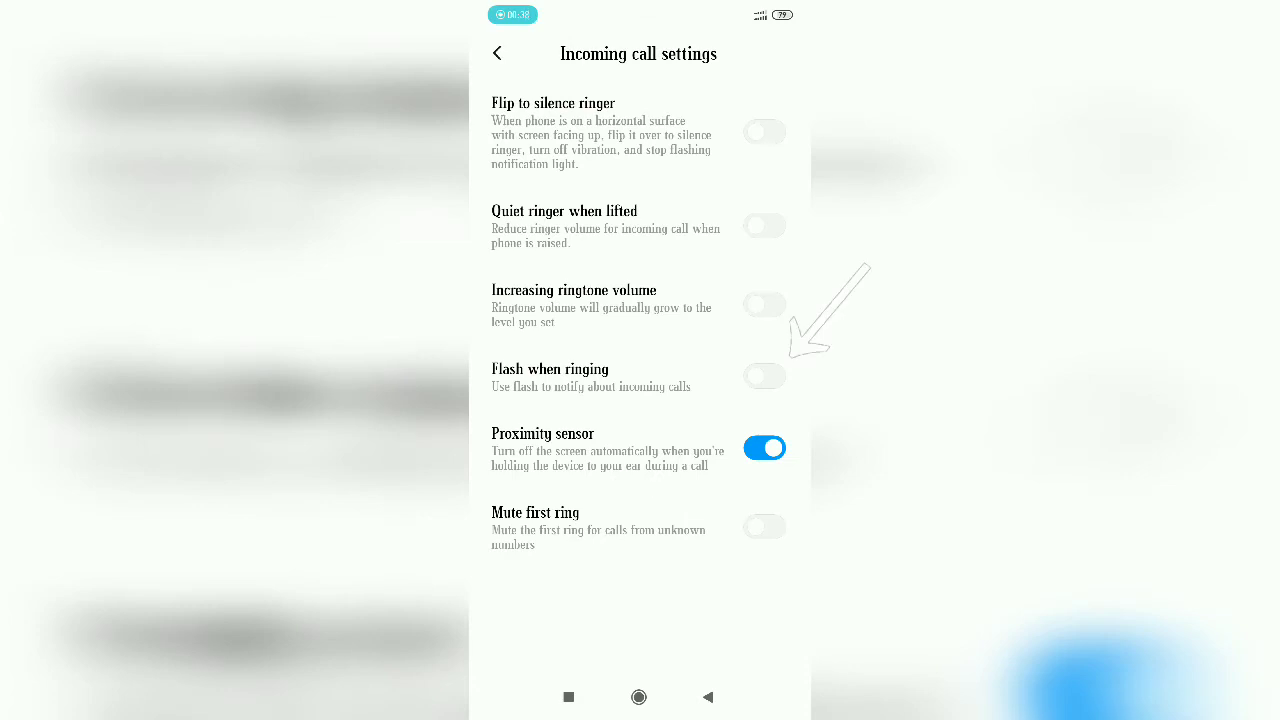
{"action": "left_click", "coordinate": [764, 376]}
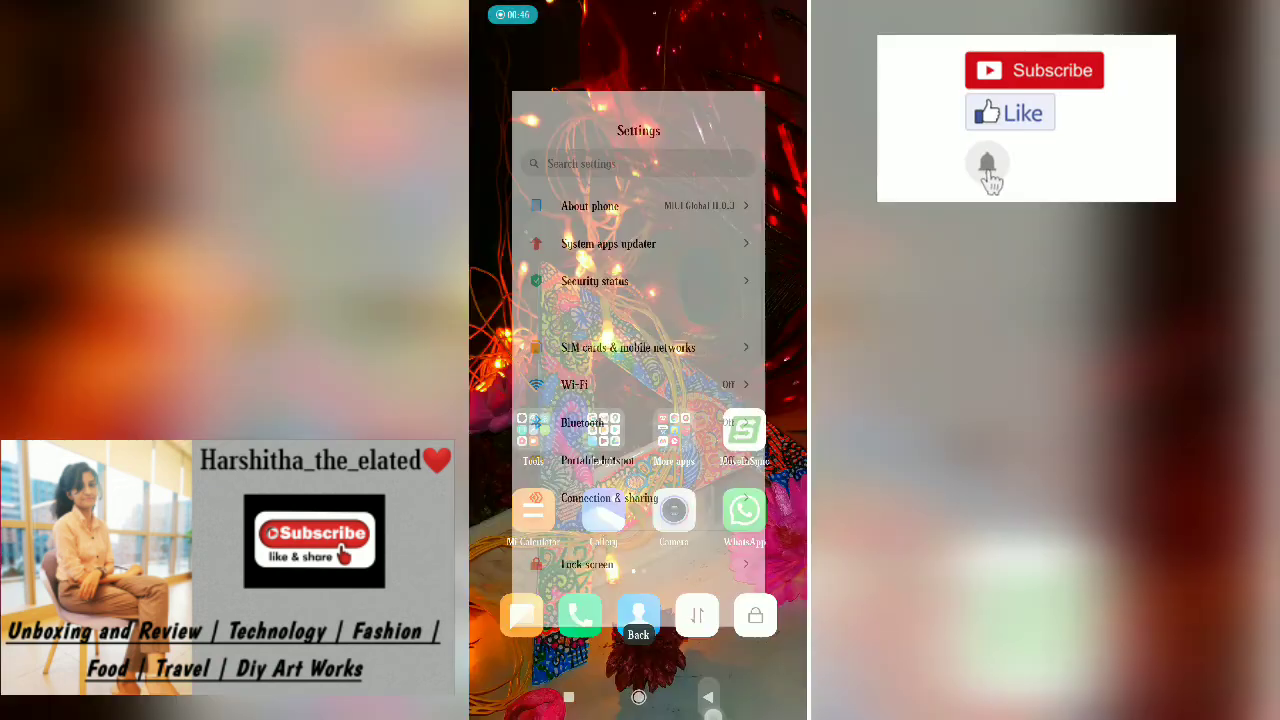
{"action": "left_click", "coordinate": [638, 614]}
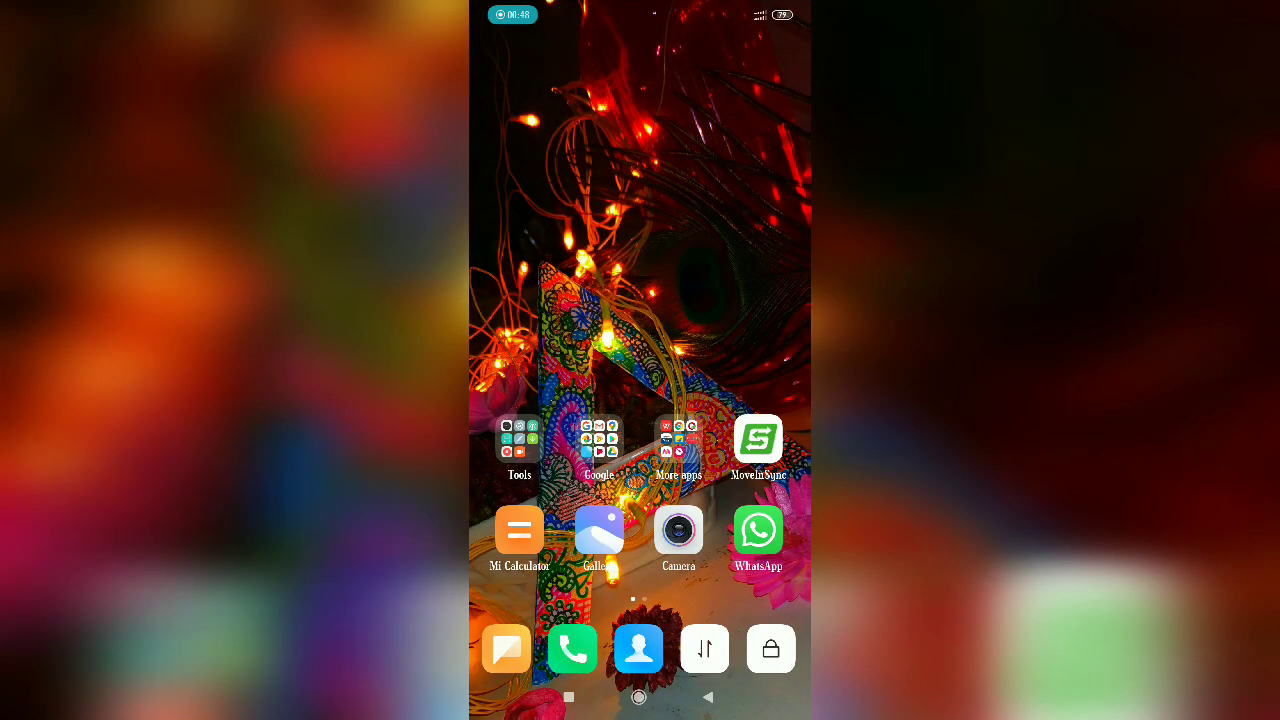